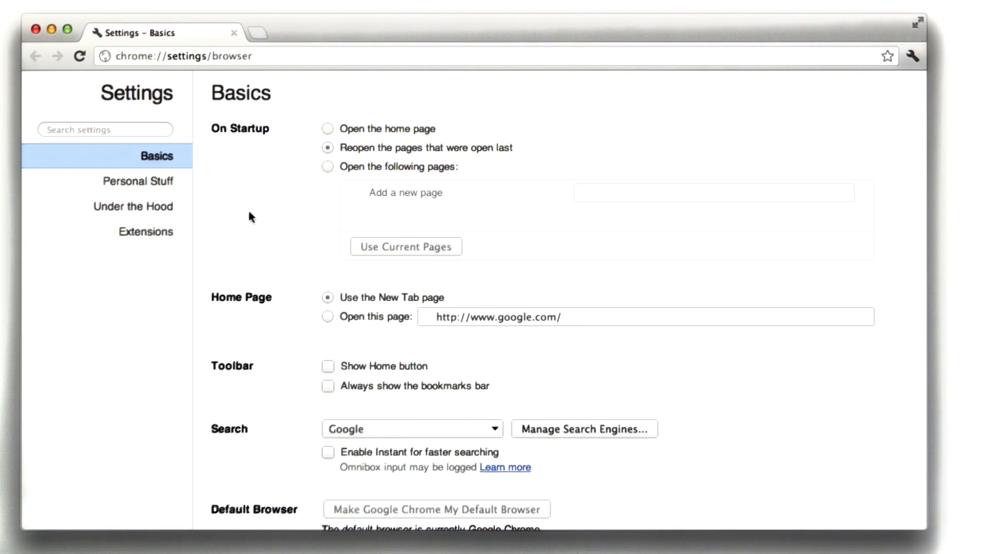
# Step: Switch Chrome Settings to the Under the Hood section from the left sidebar
pyautogui.click(133, 207)
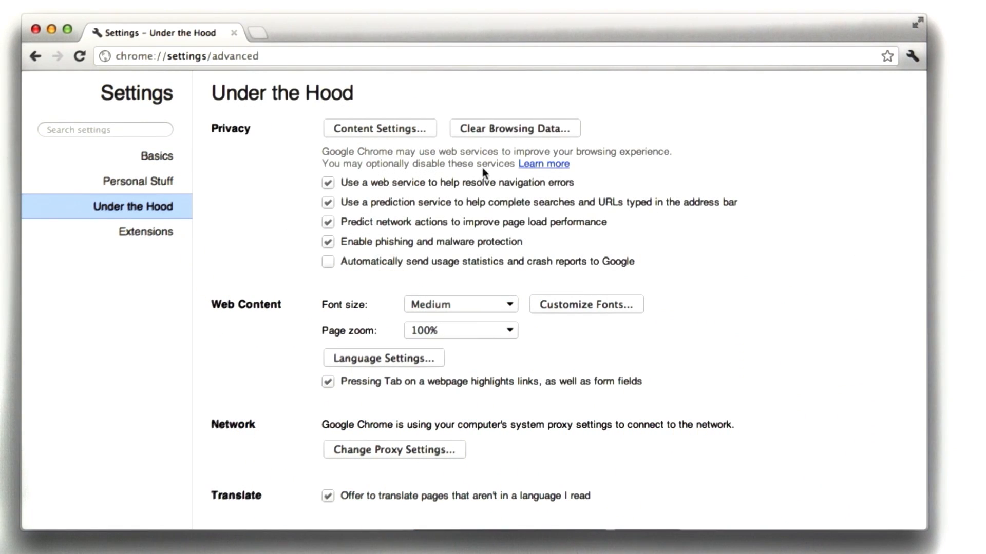
# Step: Open Content Settings under Privacy and enable 'Block third-party cookies and site data'
pyautogui.click(379, 128)
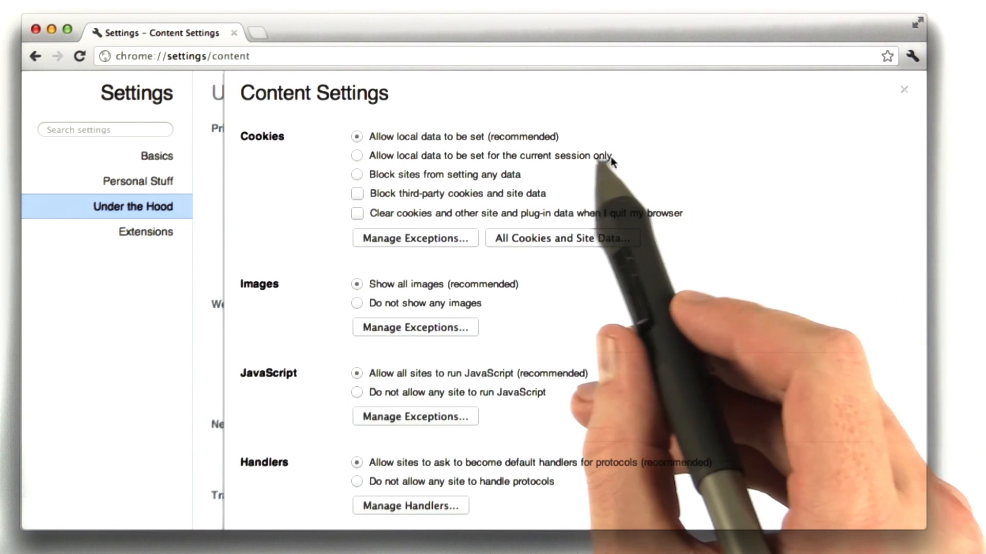
pyautogui.moveTo(409, 151)
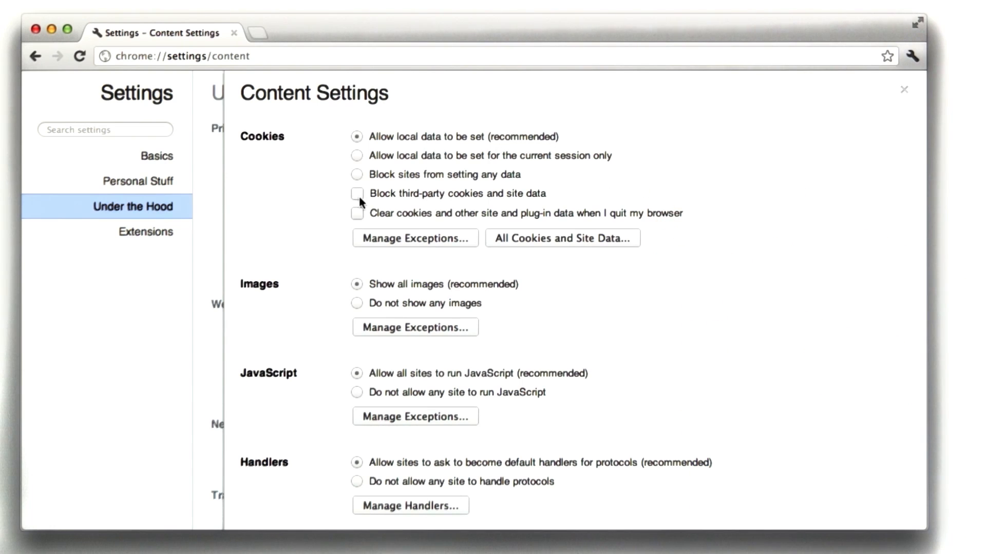
pyautogui.click(357, 194)
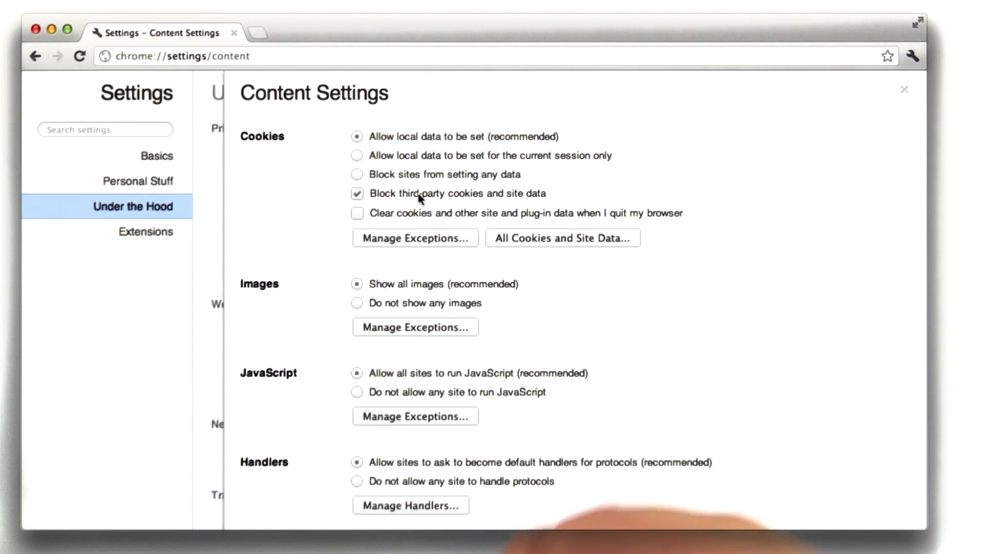